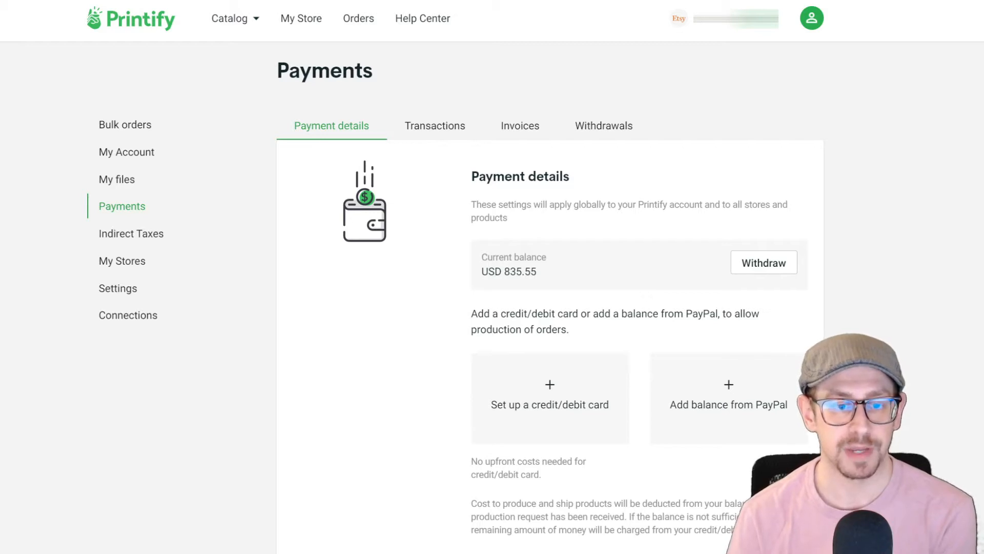
pyautogui.moveTo(898, 237)
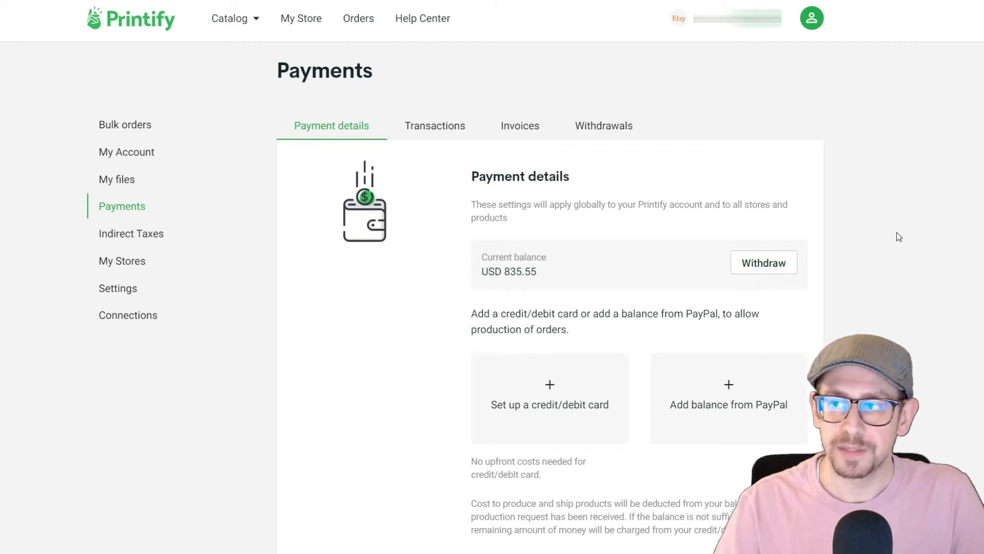
pyautogui.moveTo(849, 48)
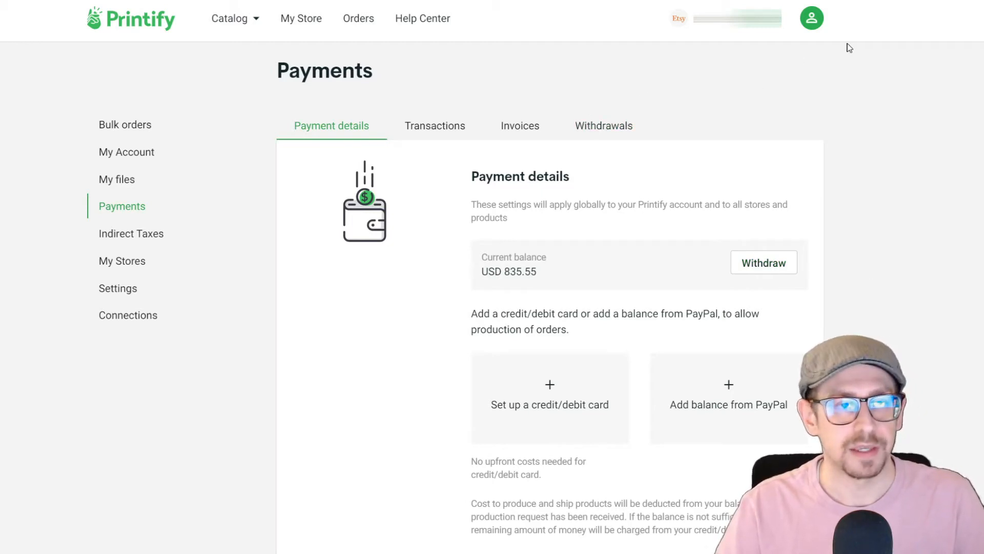
# Step: Scroll the Payment details page down to the Premium subscription and Coupons sections
pyautogui.click(810, 17)
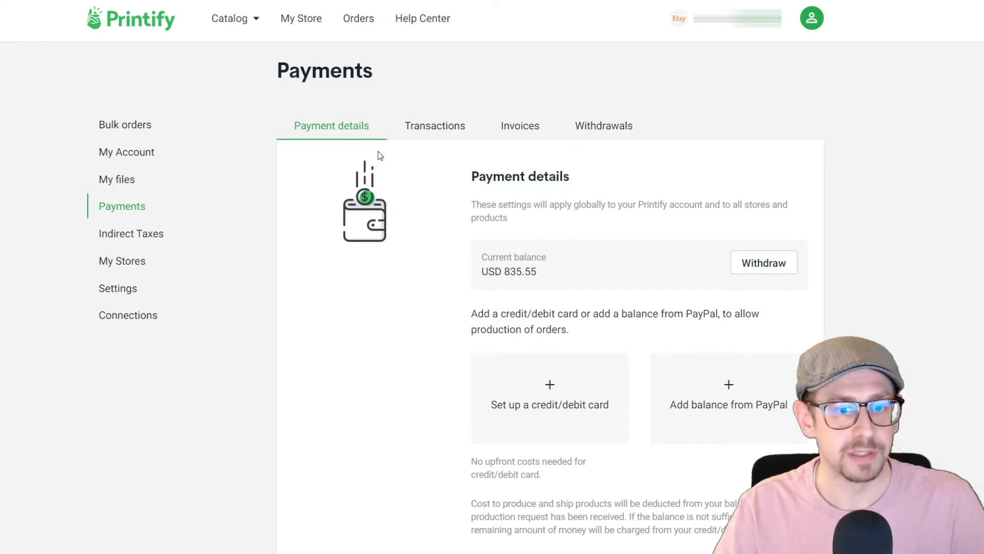
pyautogui.moveTo(473, 153)
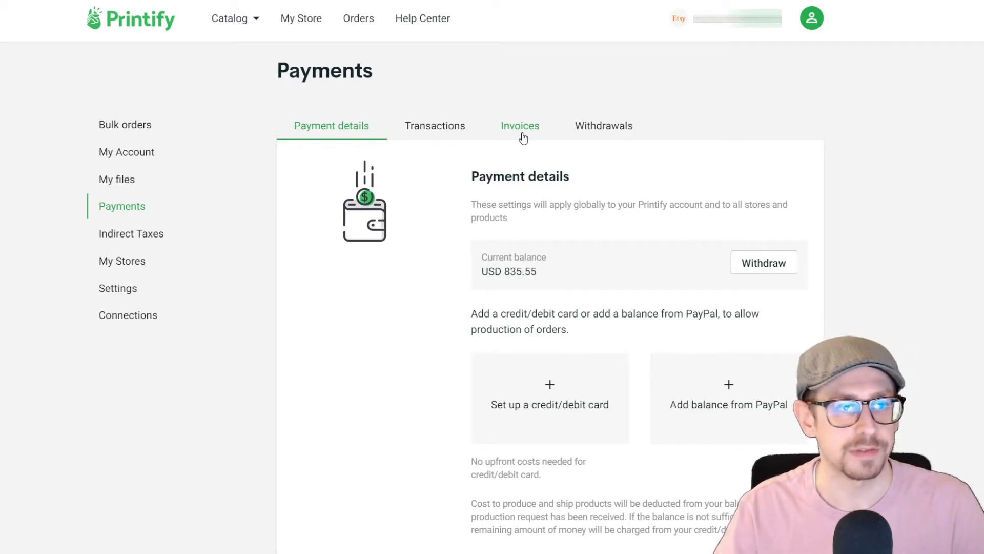
pyautogui.moveTo(603, 125)
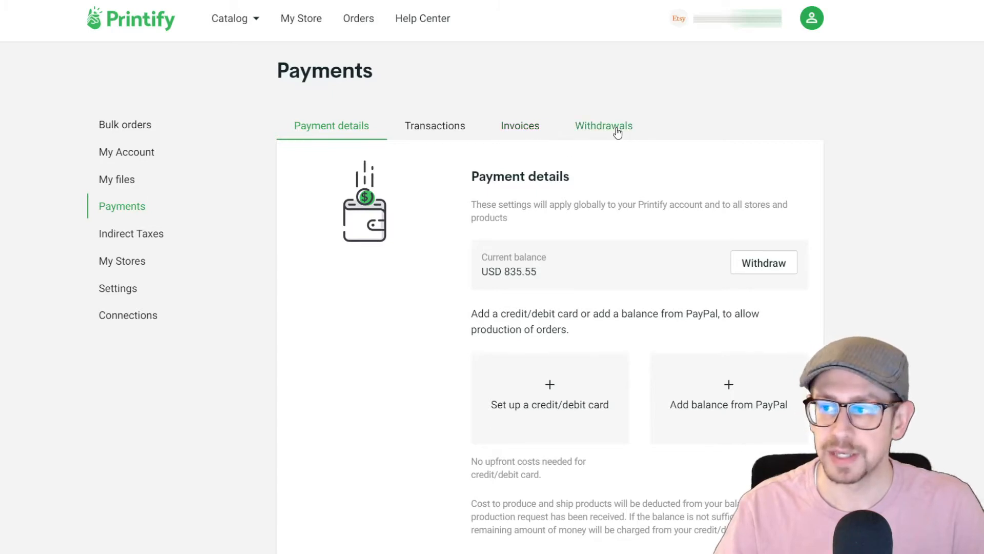
pyautogui.moveTo(622, 135)
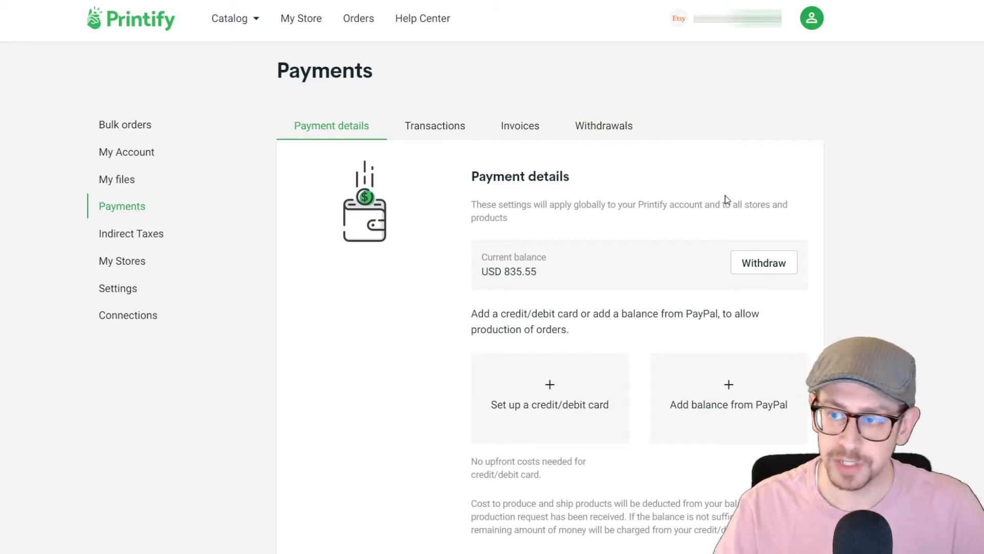
pyautogui.scroll(-3)
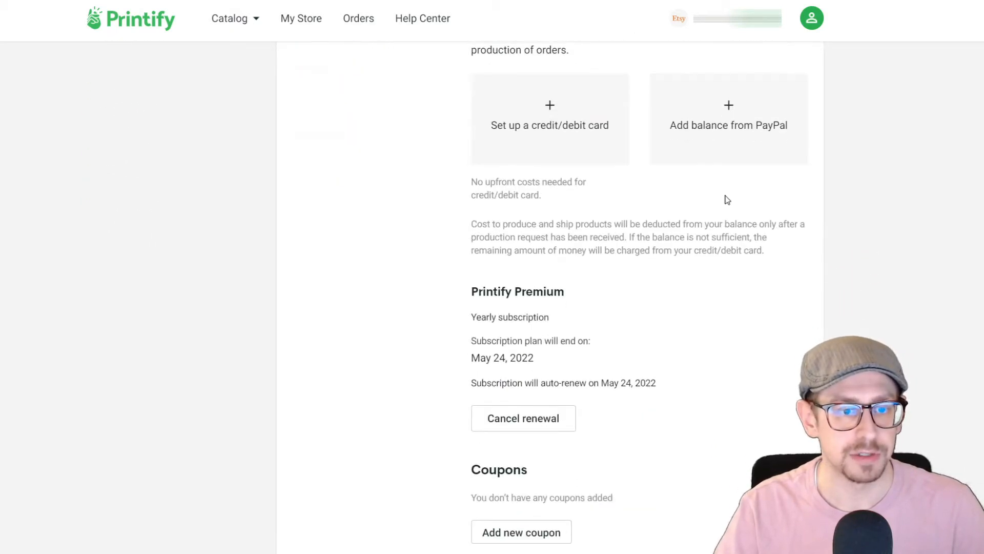
pyautogui.moveTo(588, 290)
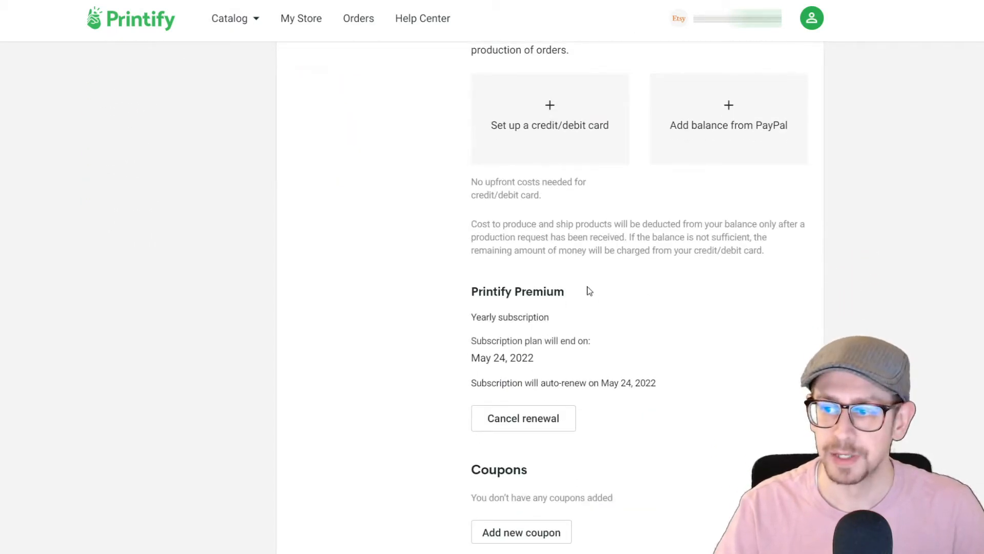
pyautogui.moveTo(471, 463)
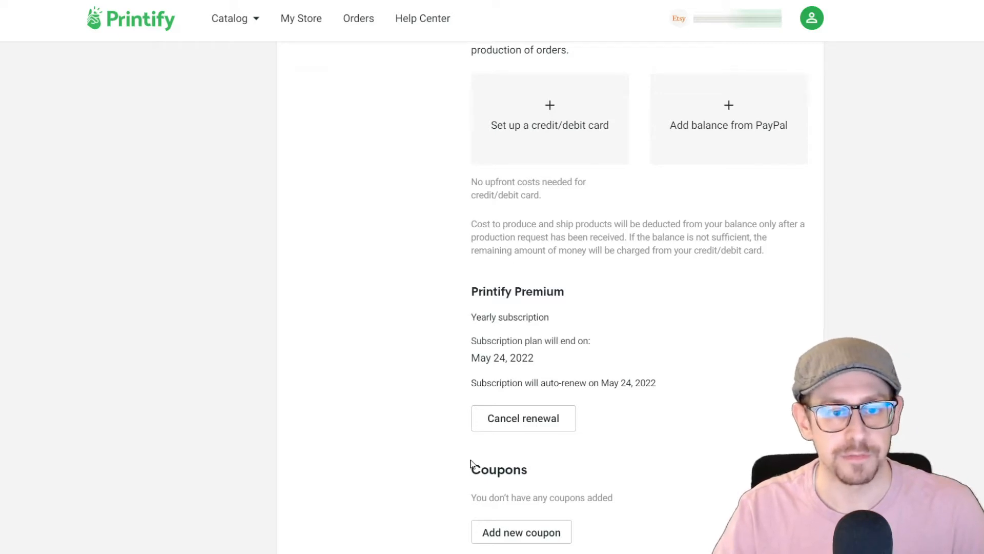
pyautogui.moveTo(480, 446)
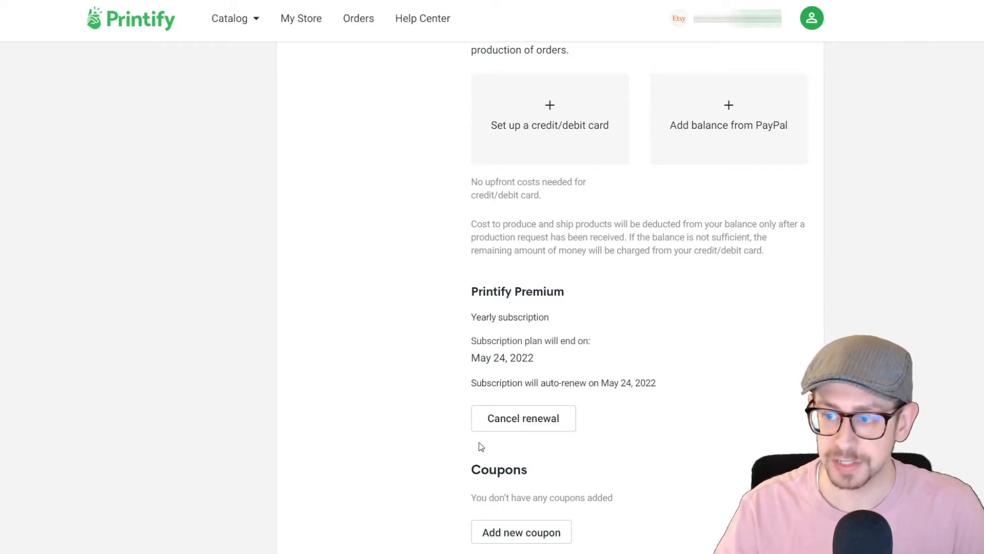
pyautogui.moveTo(597, 263)
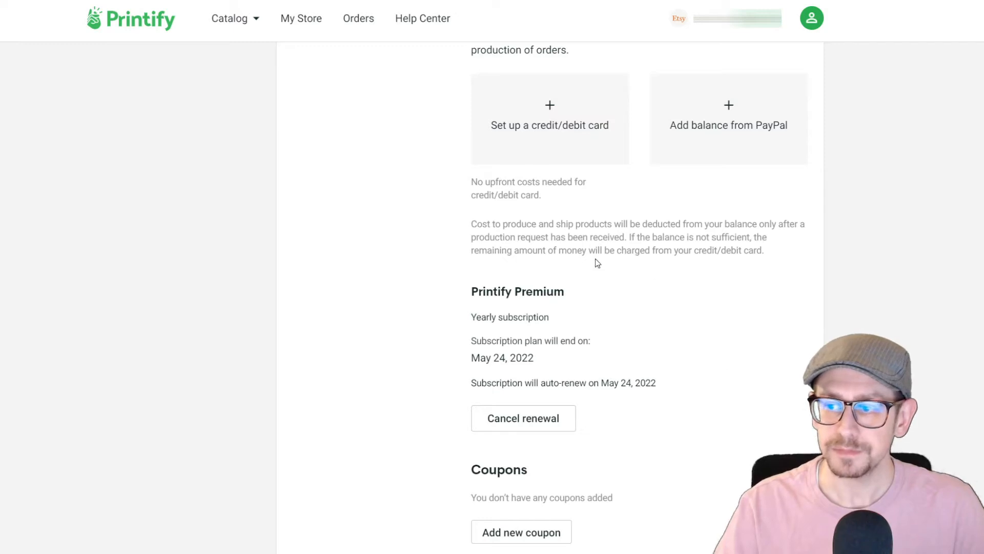
pyautogui.moveTo(710, 370)
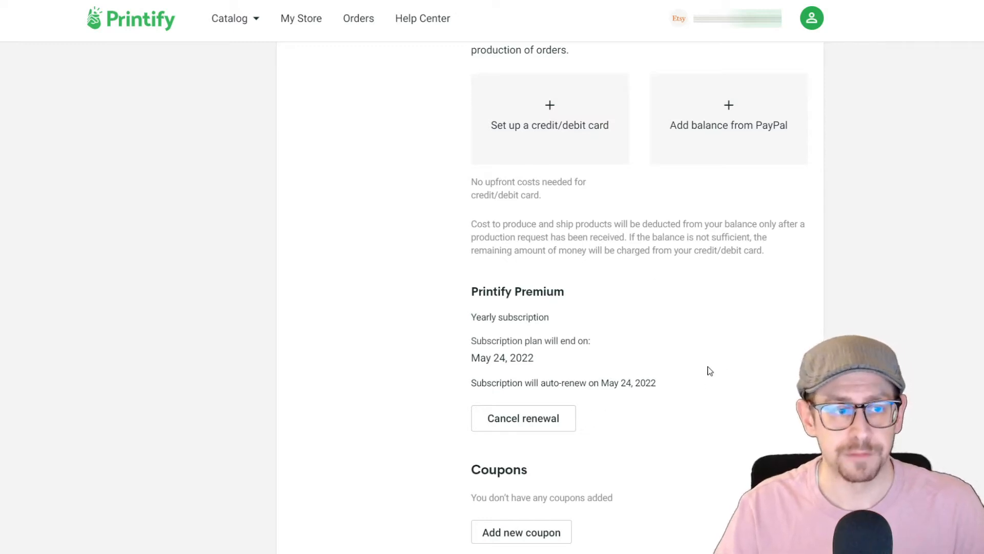
pyautogui.moveTo(672, 348)
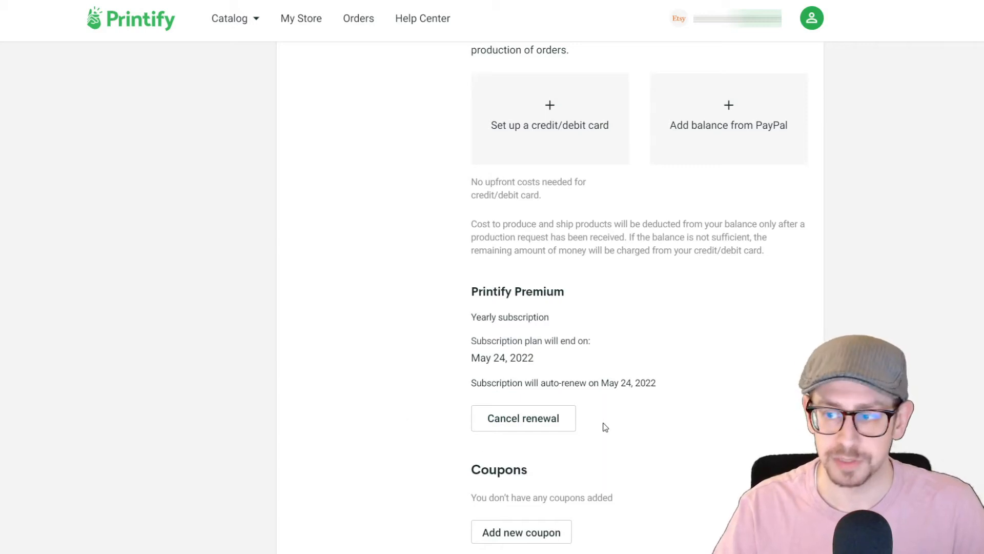
pyautogui.moveTo(643, 434)
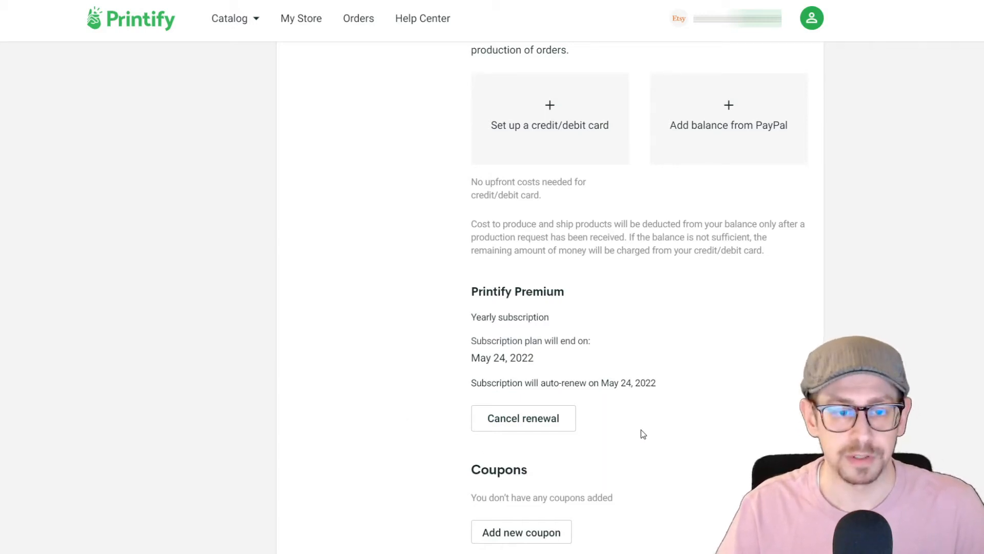
pyautogui.moveTo(422, 411)
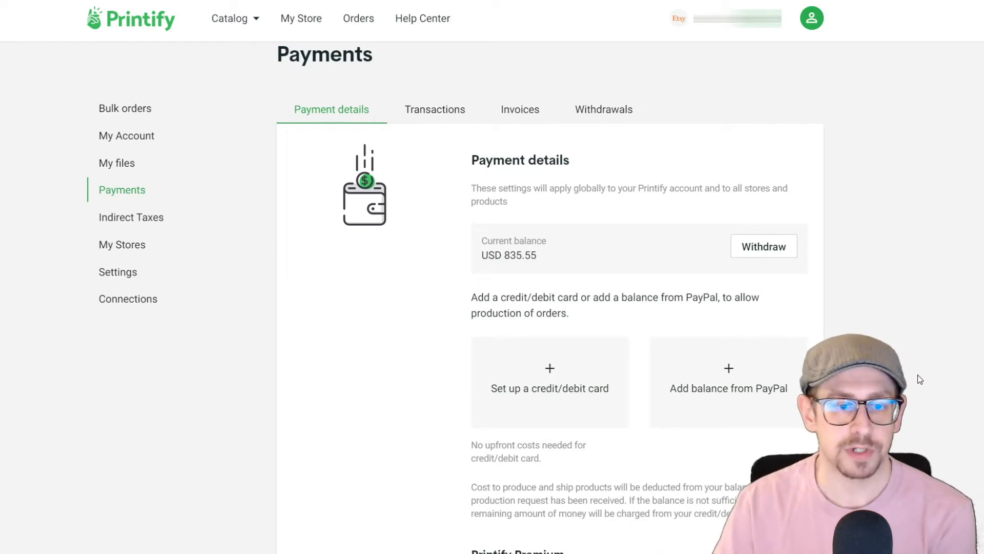
pyautogui.moveTo(549, 387)
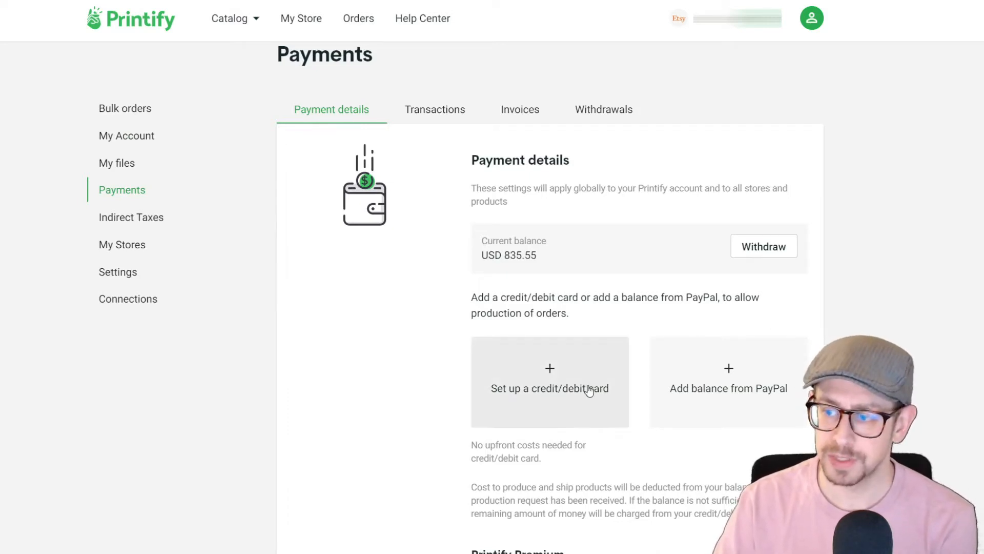
pyautogui.moveTo(566, 415)
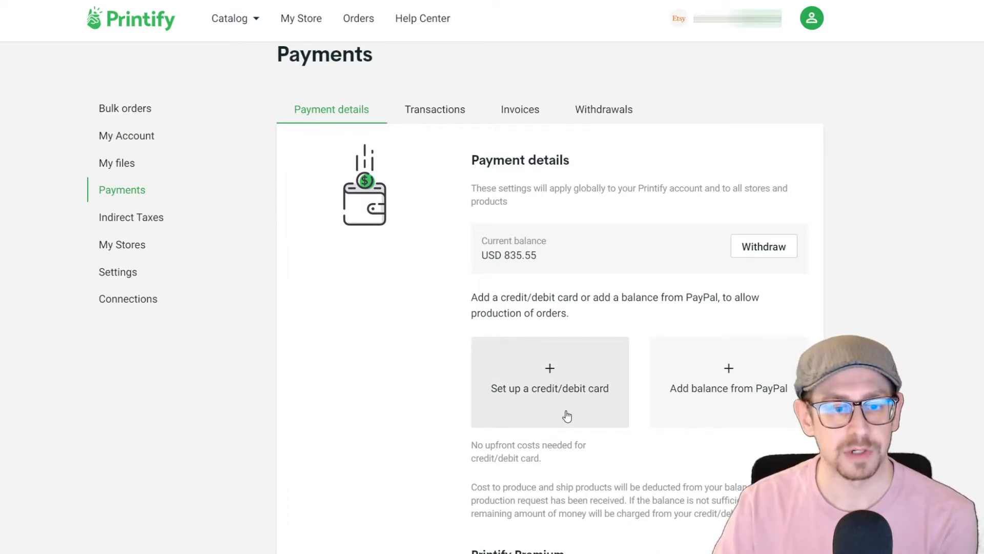
pyautogui.moveTo(538, 414)
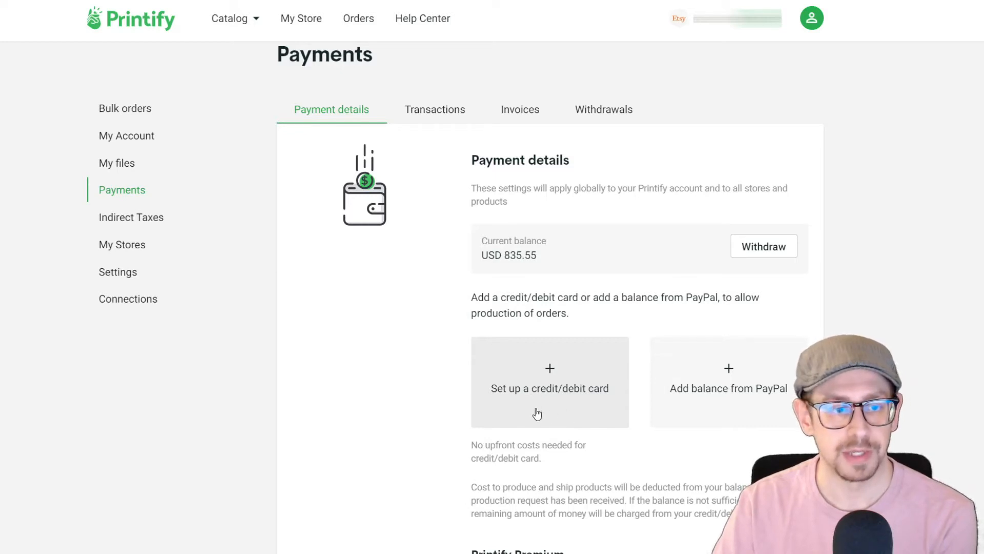
pyautogui.moveTo(524, 381)
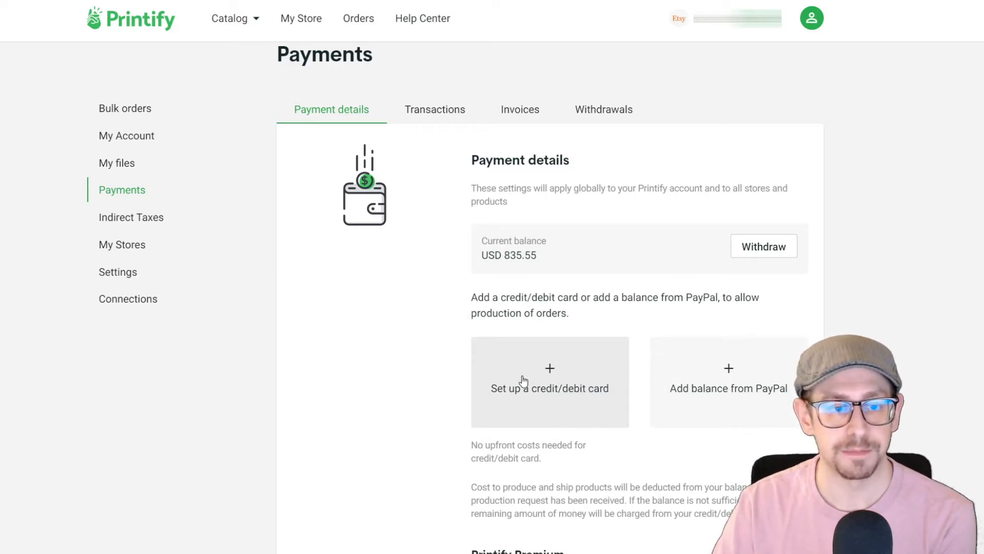
# Step: Bring up the empty 'Add a credit/debit card' form from the card tile
pyautogui.click(550, 381)
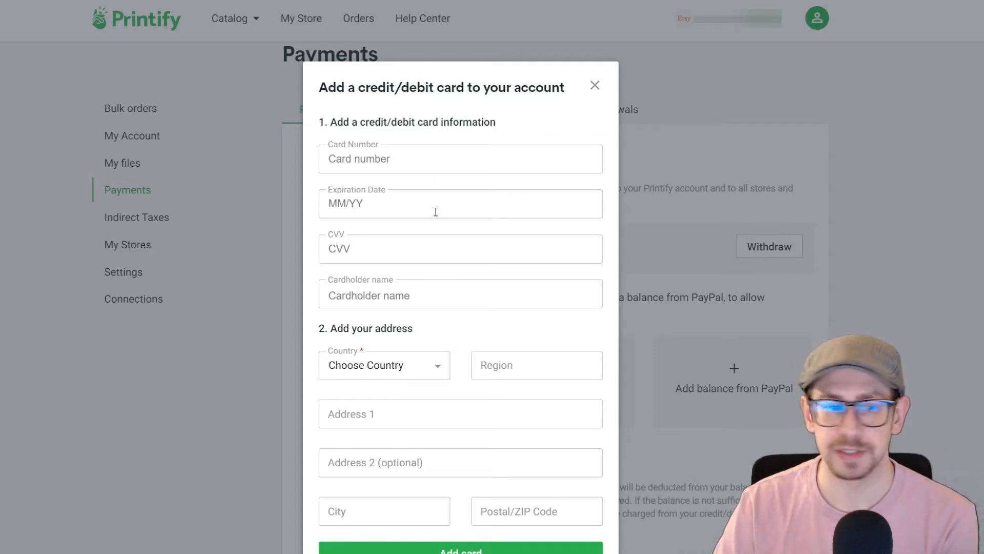
pyautogui.moveTo(409, 284)
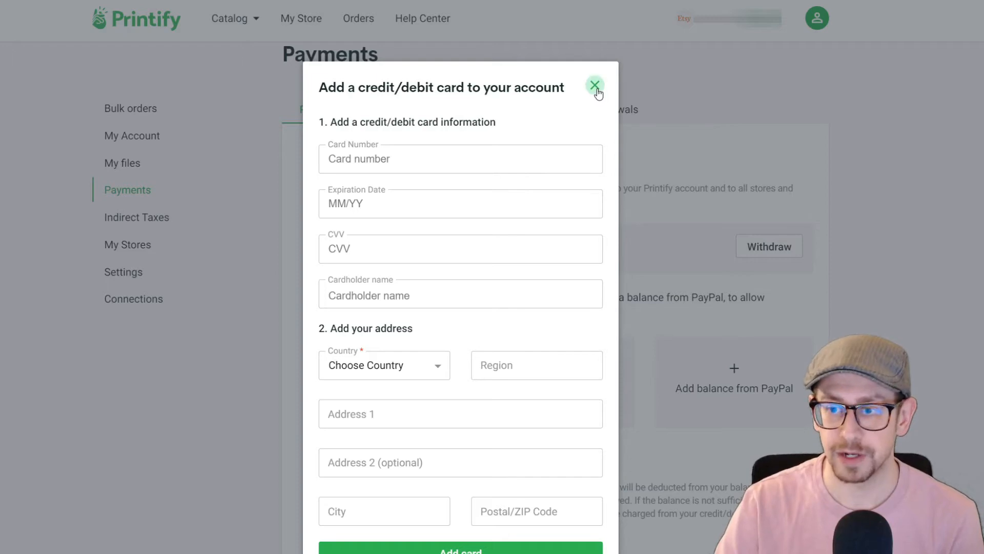
# Step: Close the add-card popup without entering any card details
pyautogui.click(595, 85)
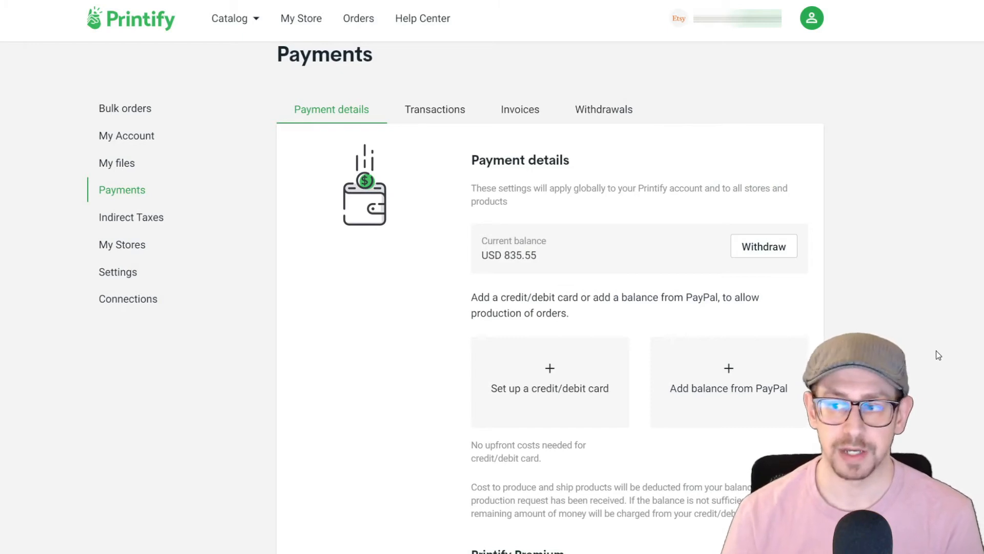
pyautogui.moveTo(623, 226)
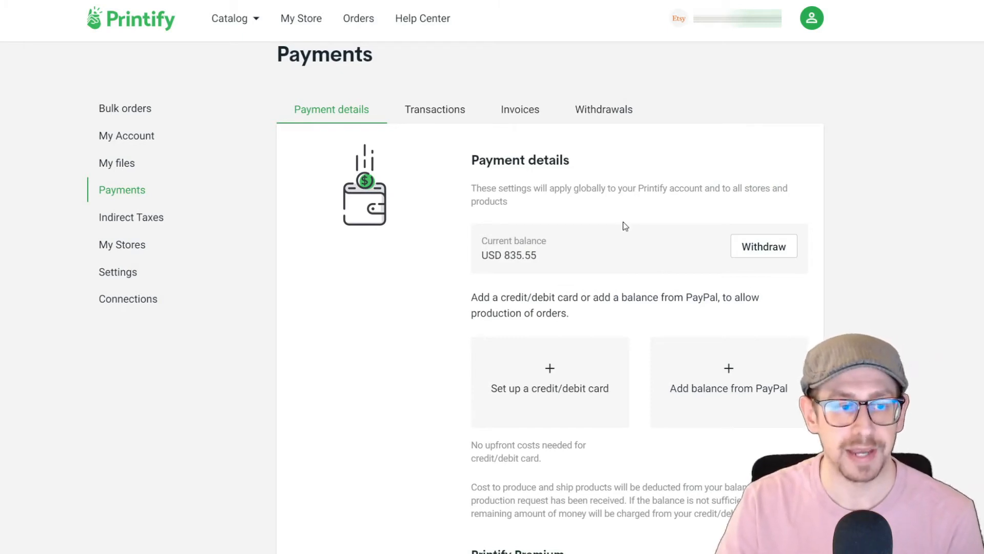
pyautogui.moveTo(495, 283)
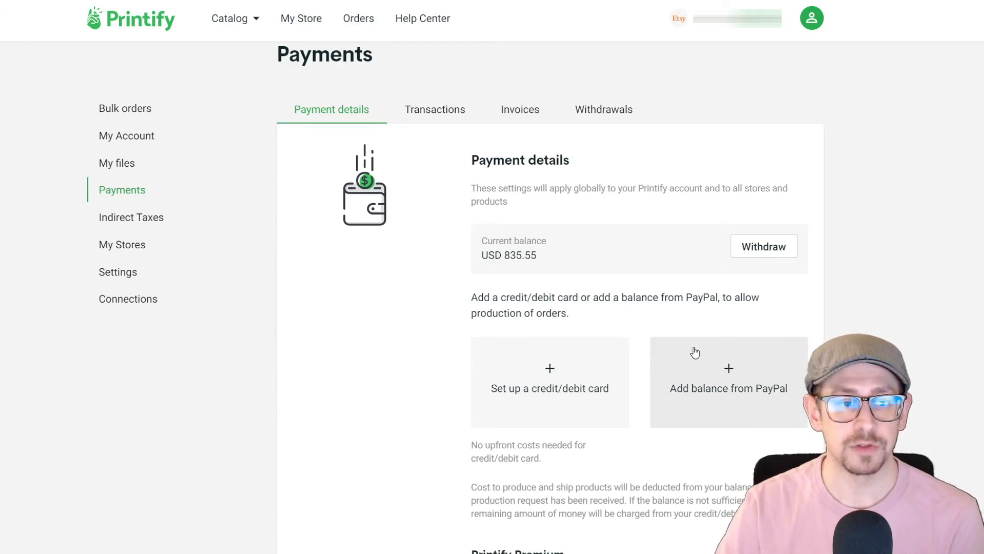
pyautogui.moveTo(681, 412)
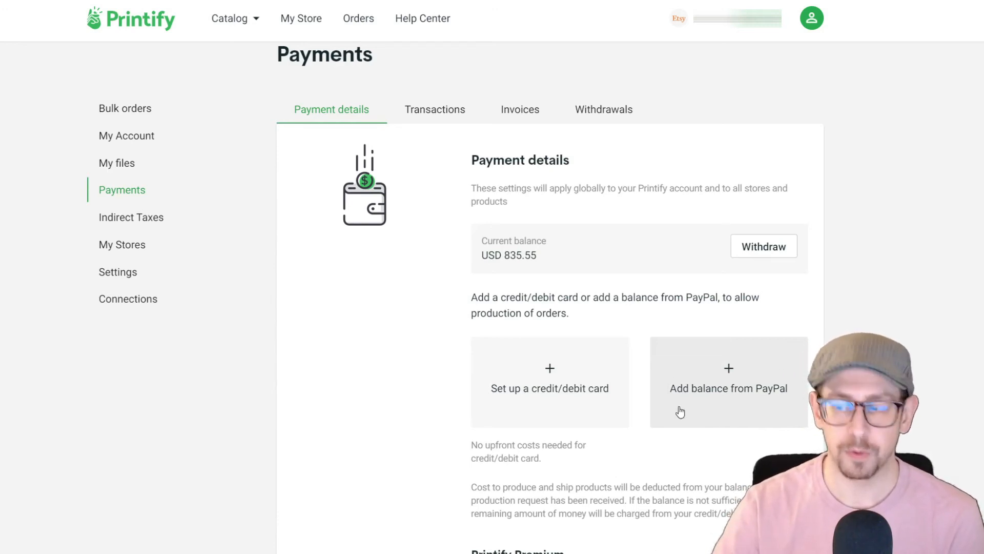
pyautogui.moveTo(707, 400)
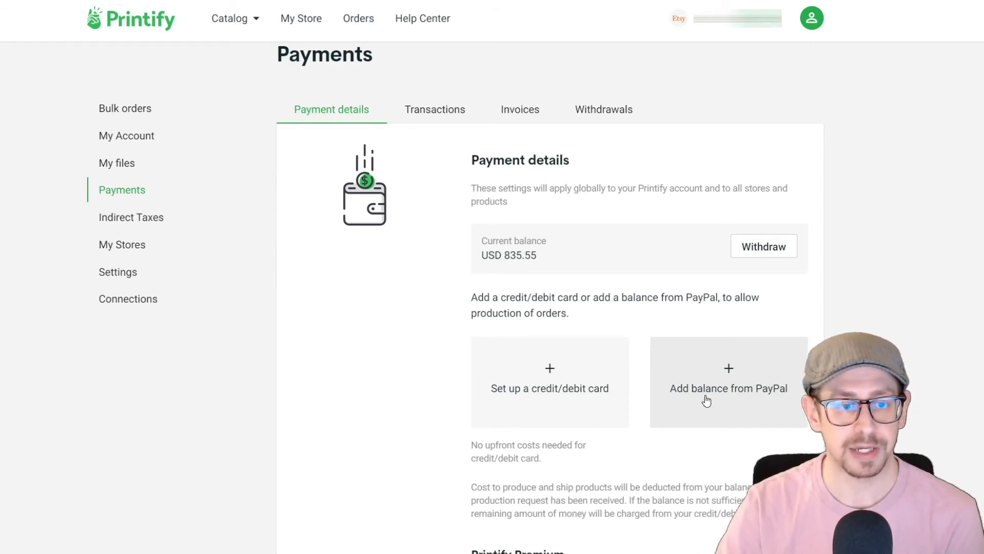
# Step: Fill the PayPal top-up amount field with 500.00, ready for transfer
pyautogui.click(728, 388)
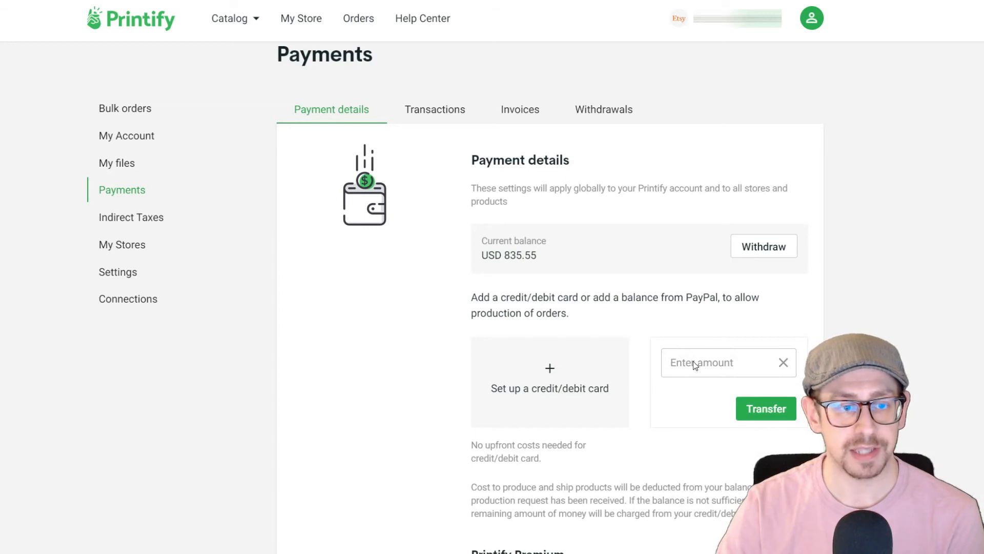
pyautogui.click(722, 362)
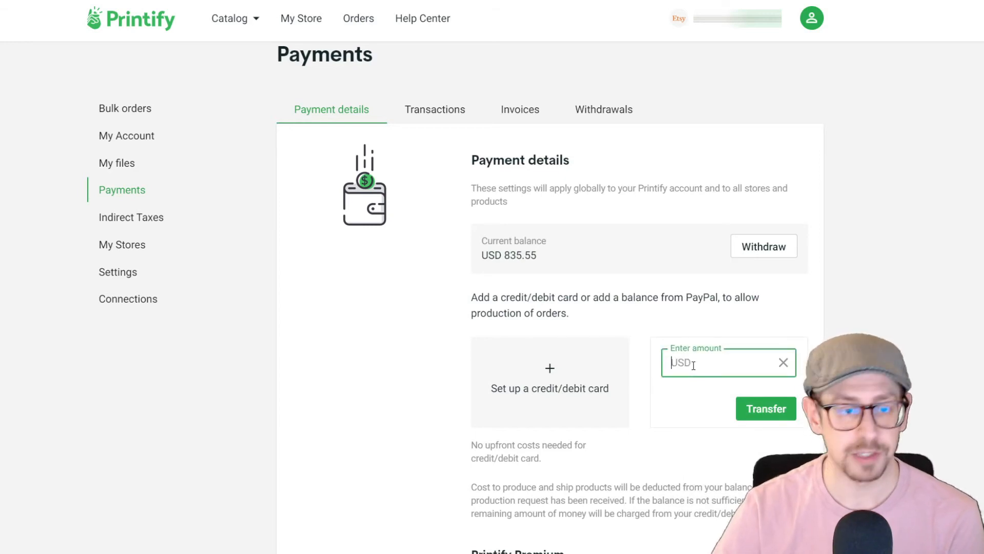
pyautogui.write('500.00')
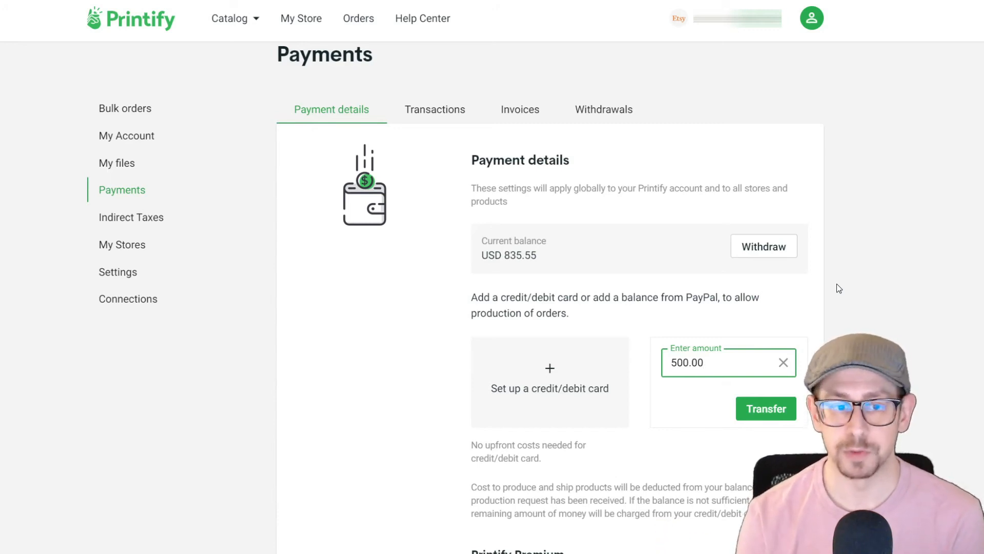
pyautogui.click(709, 361)
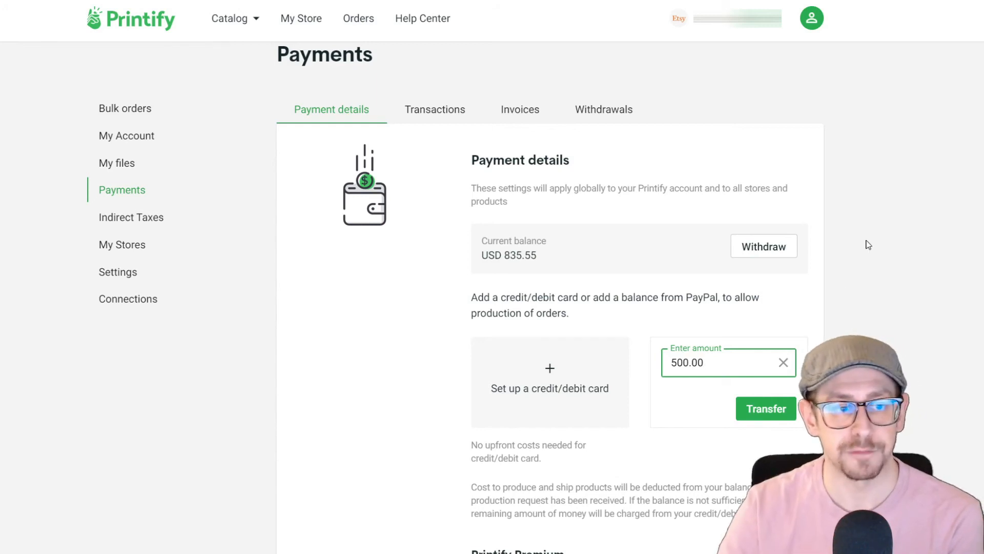
pyautogui.click(709, 361)
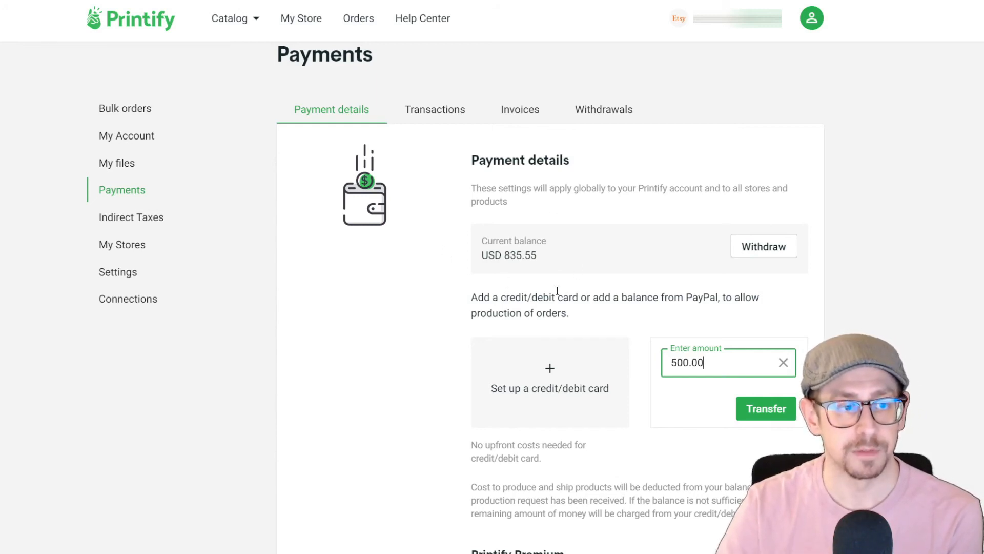
pyautogui.moveTo(543, 283)
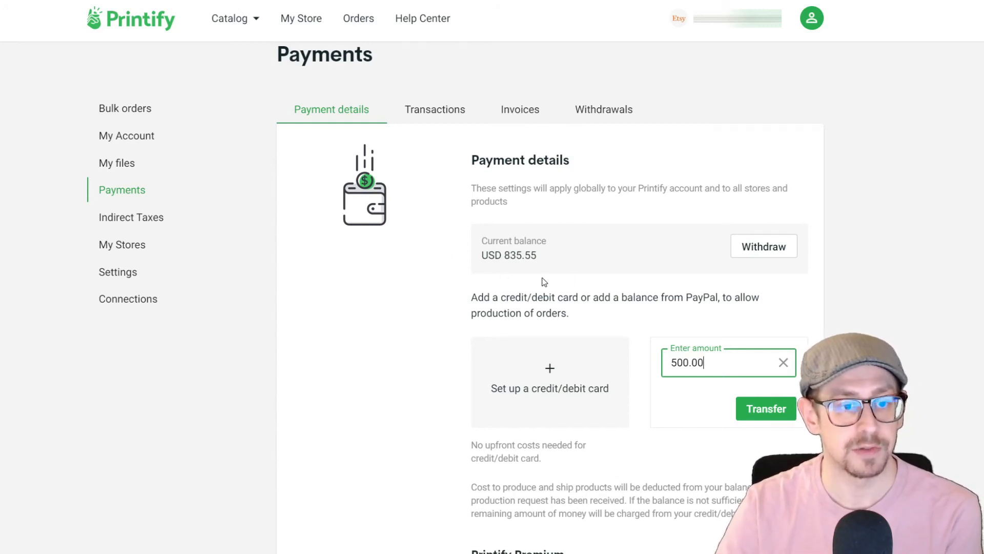
pyautogui.moveTo(860, 267)
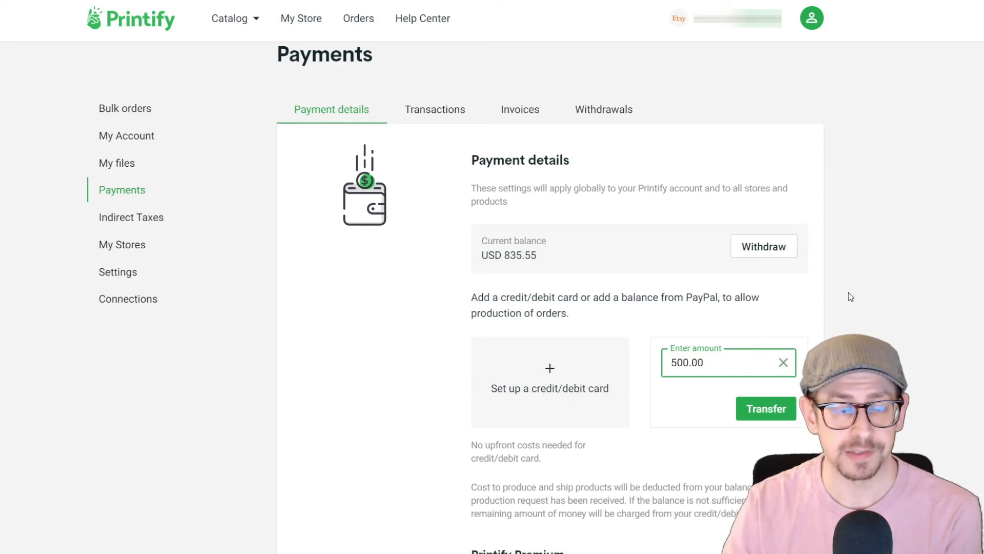
pyautogui.moveTo(867, 287)
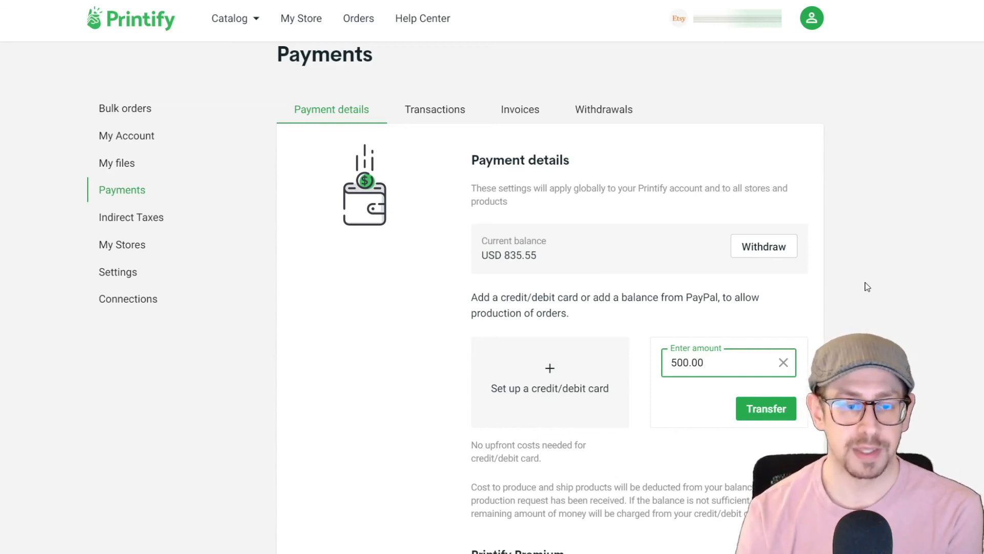
# Step: Dismiss the PayPal amount entry, restoring the plain 'Add balance from PayPal' option
pyautogui.click(782, 362)
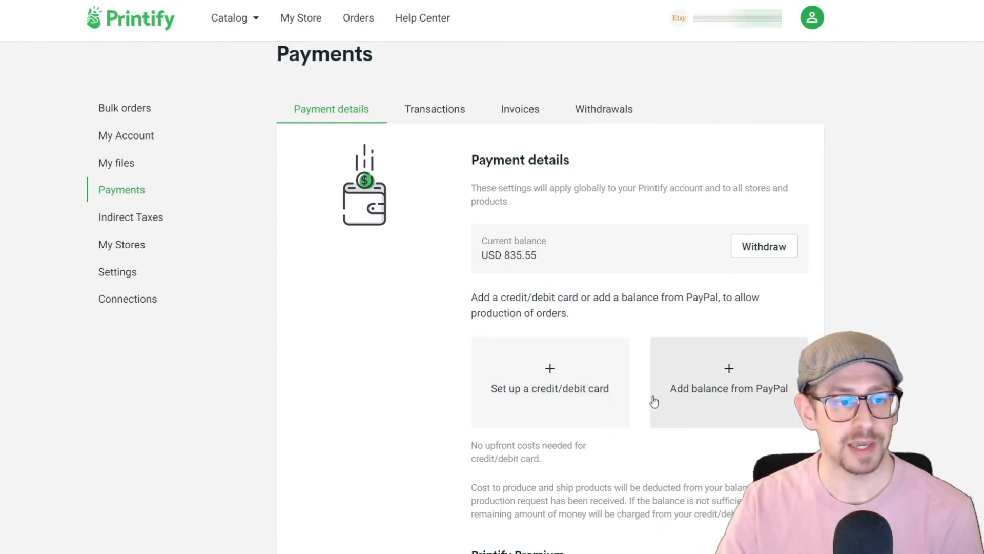
pyautogui.moveTo(402, 324)
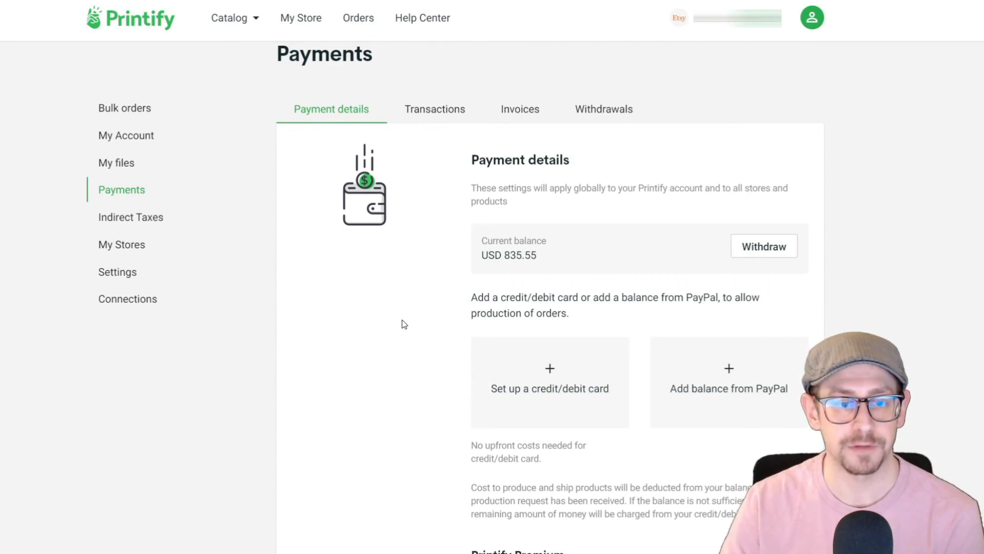